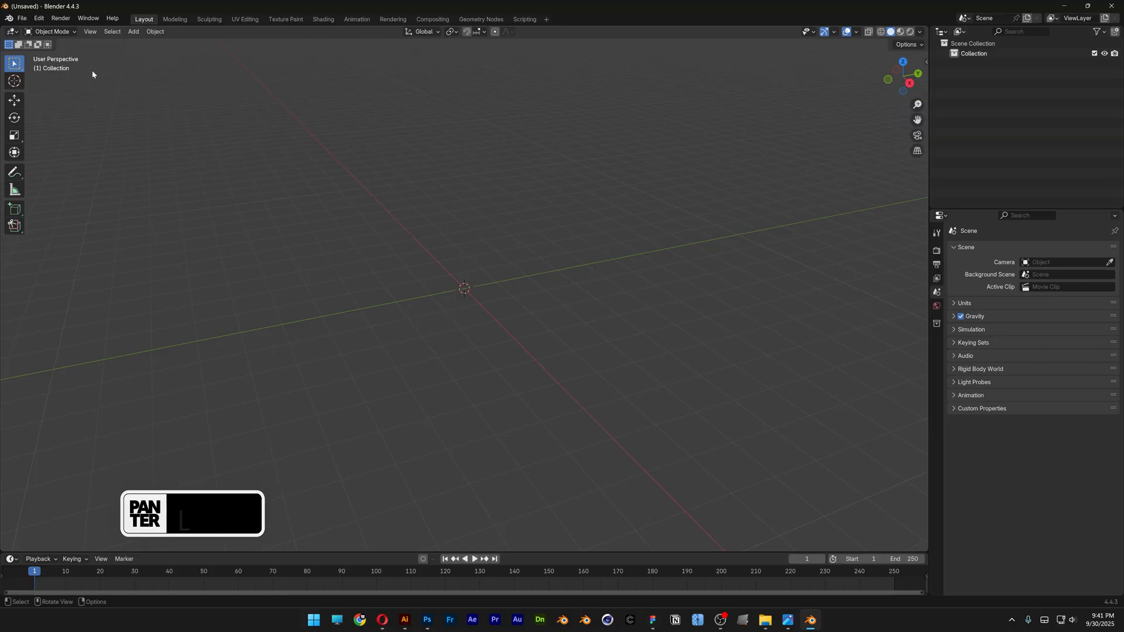
# Import 'Nike Logo_SVG.svg' via File > Import > Scalable Vector Graphics as curves.
pyautogui.click(23, 17)
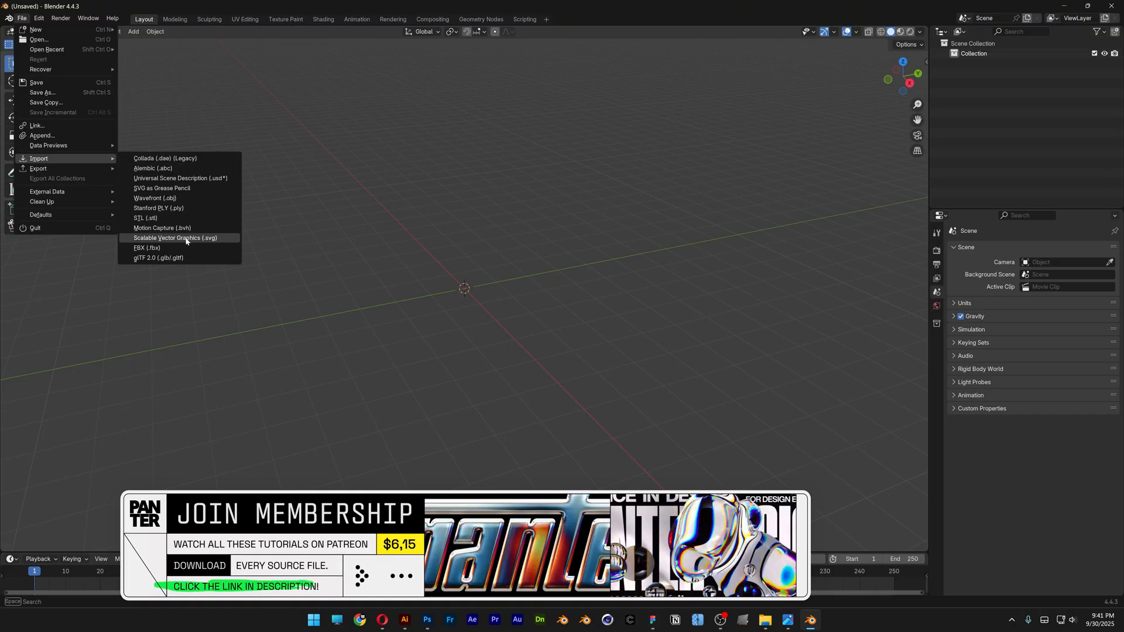
pyautogui.click(174, 238)
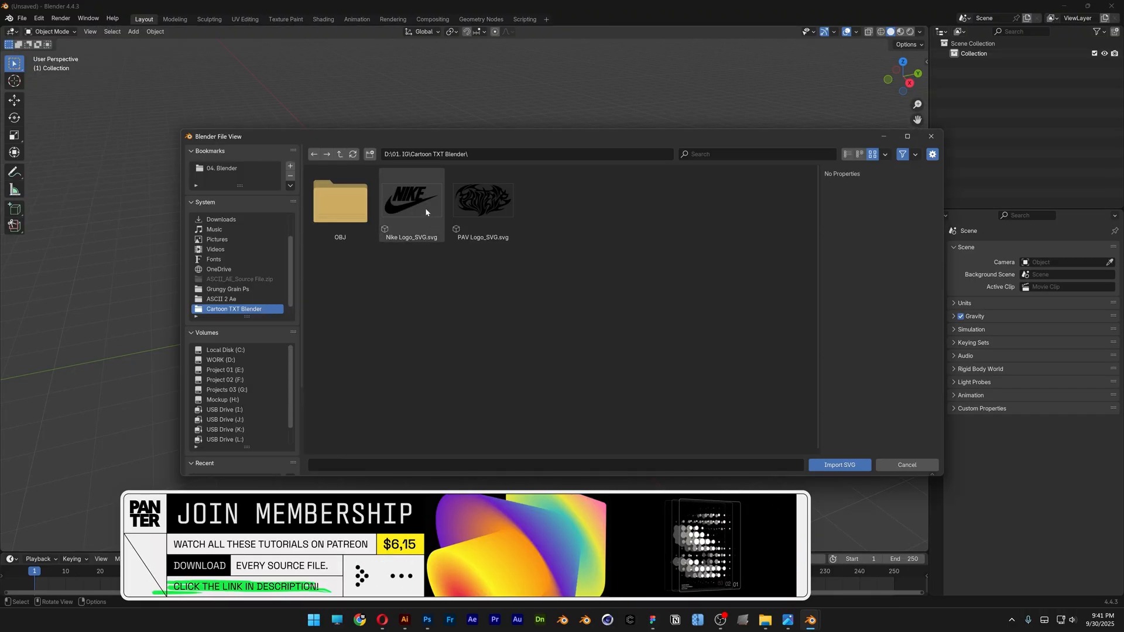
pyautogui.click(411, 199)
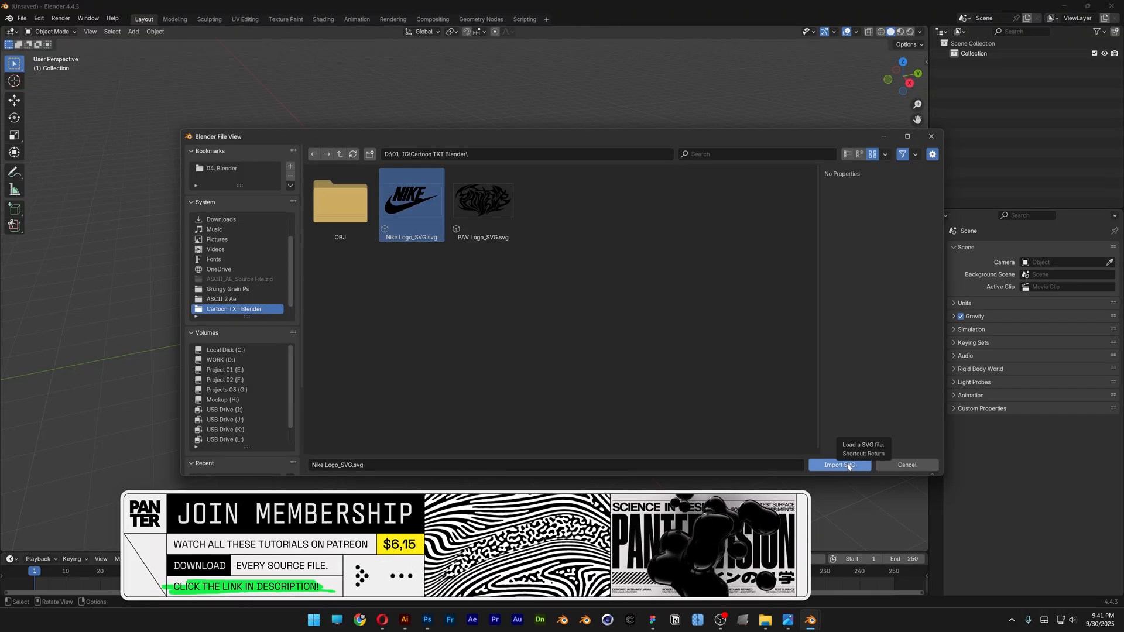
pyautogui.click(839, 465)
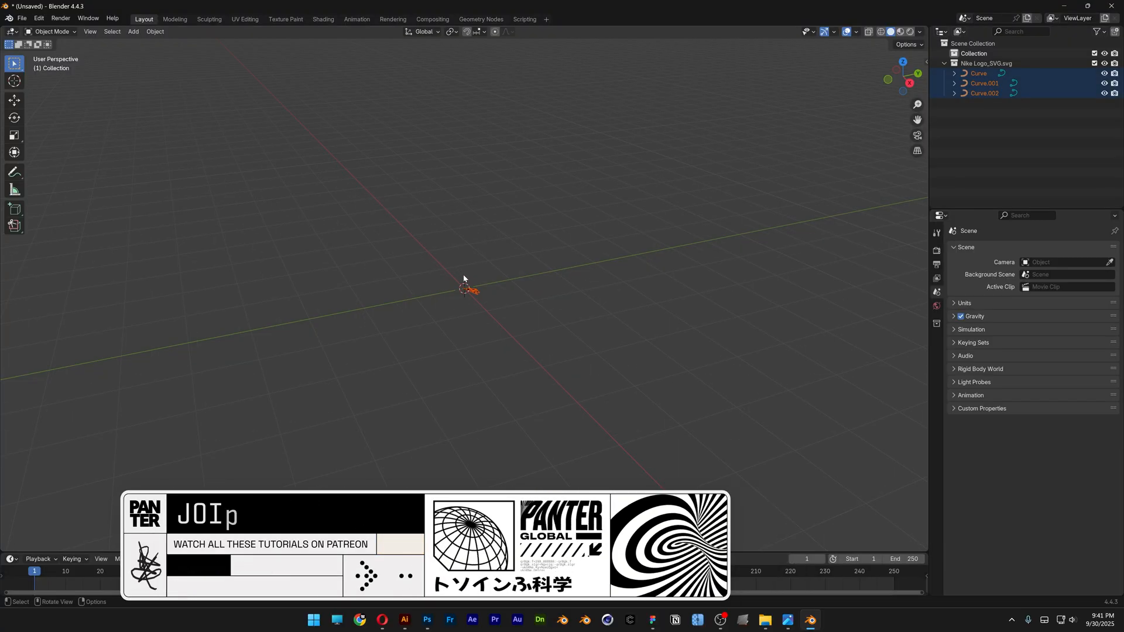
# Scale the tiny logo up and set its origin to geometry so it sits centred.
pyautogui.press('s')
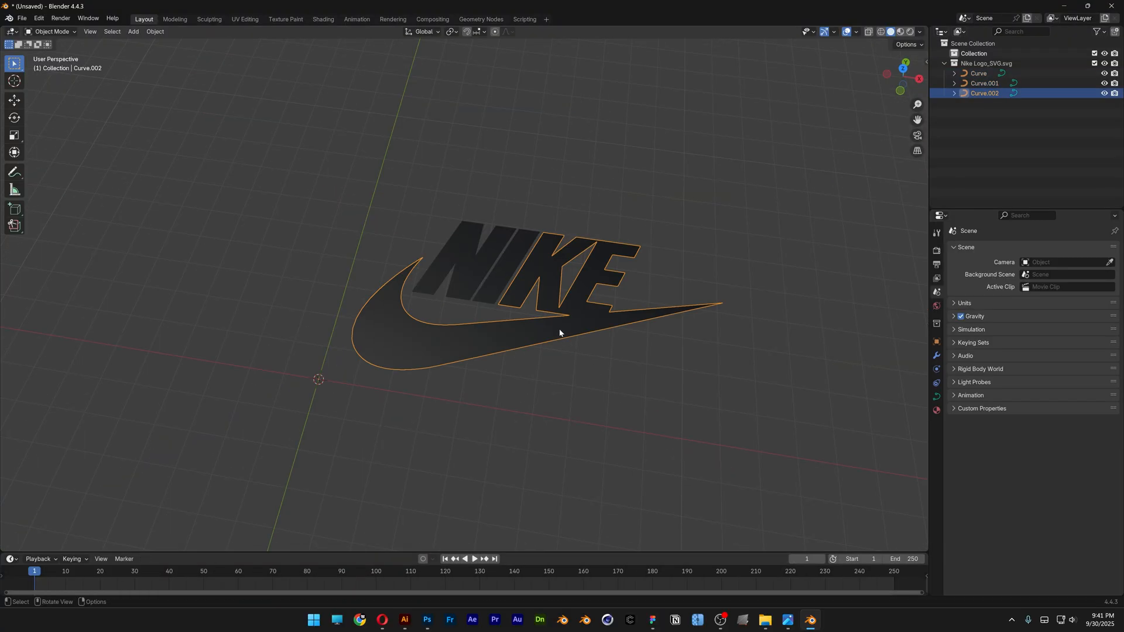
pyautogui.rightClick(560, 332)
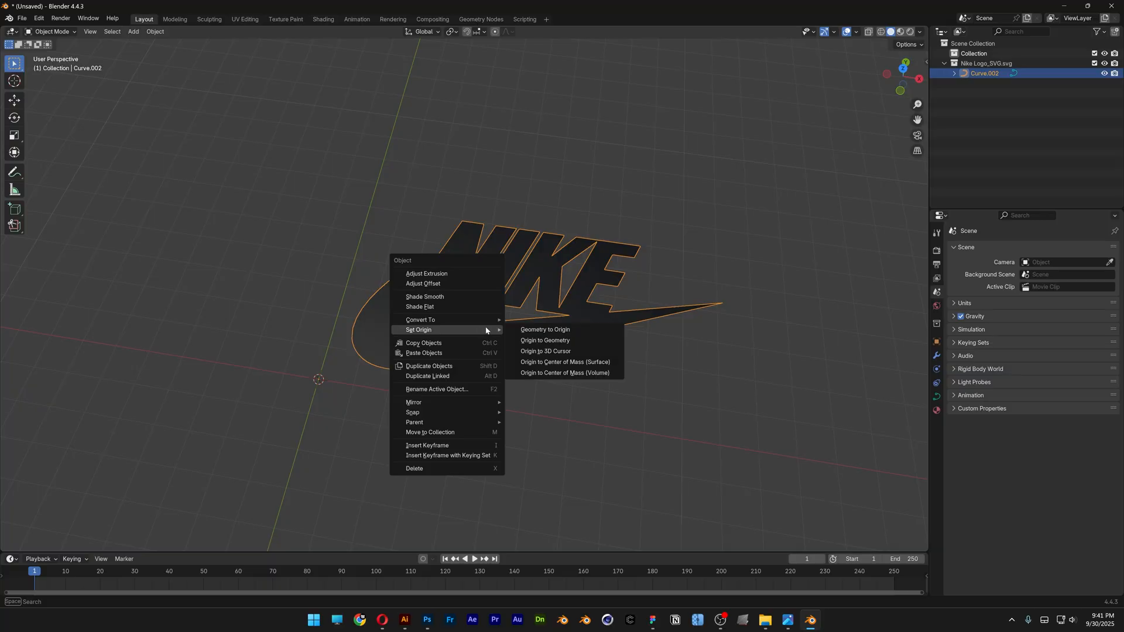
pyautogui.click(544, 340)
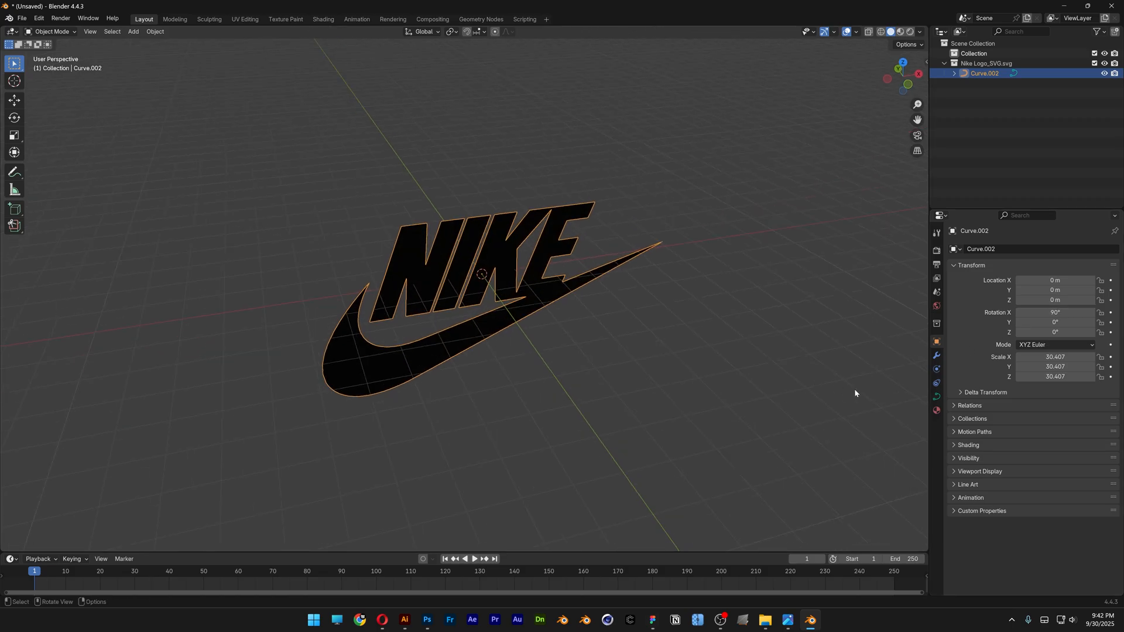
# In the curve's Geometry settings, set Extrude 0.016 m and Bevel Depth 0.001 m.
pyautogui.click(937, 397)
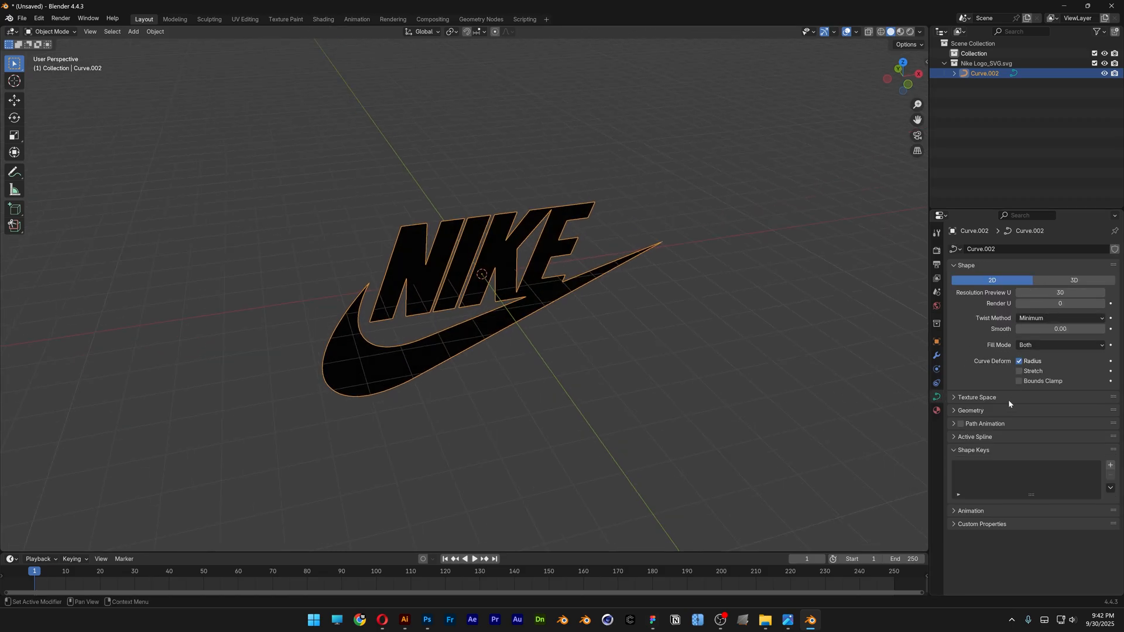
pyautogui.click(971, 410)
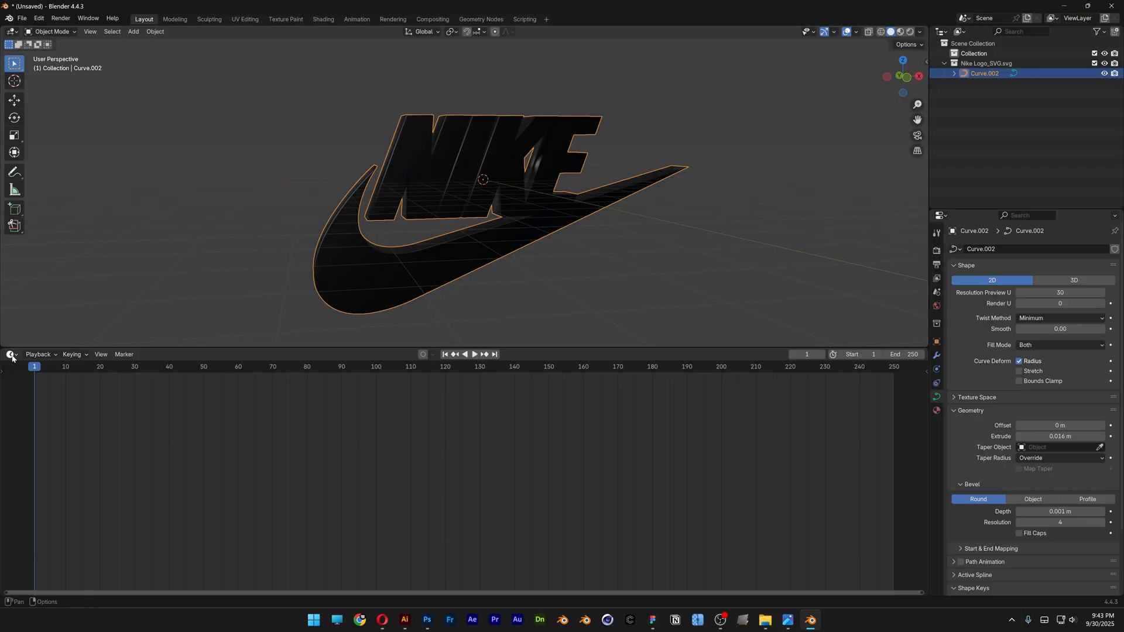
# Switch the lower area to a Shader Editor showing the World's environment texture node chain.
pyautogui.click(10, 353)
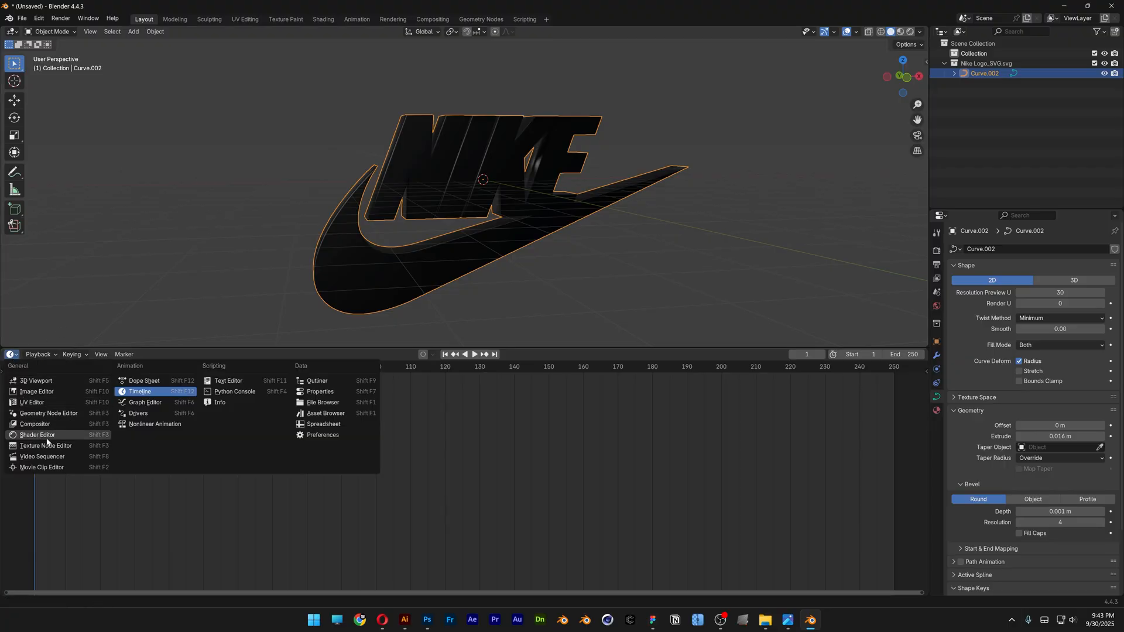
pyautogui.click(38, 435)
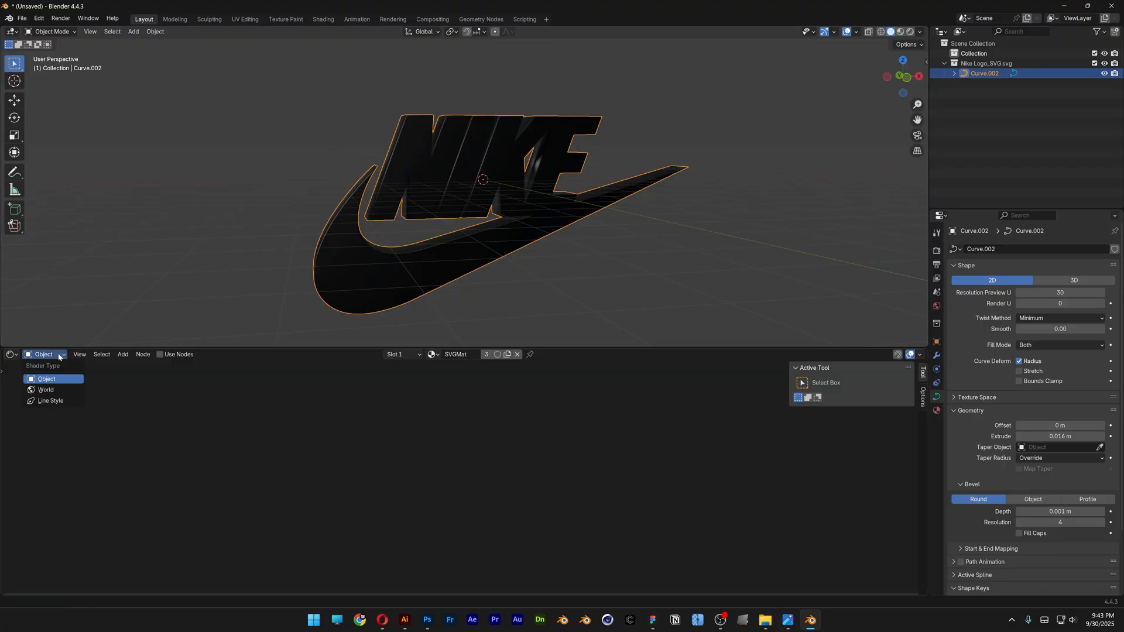
pyautogui.click(46, 389)
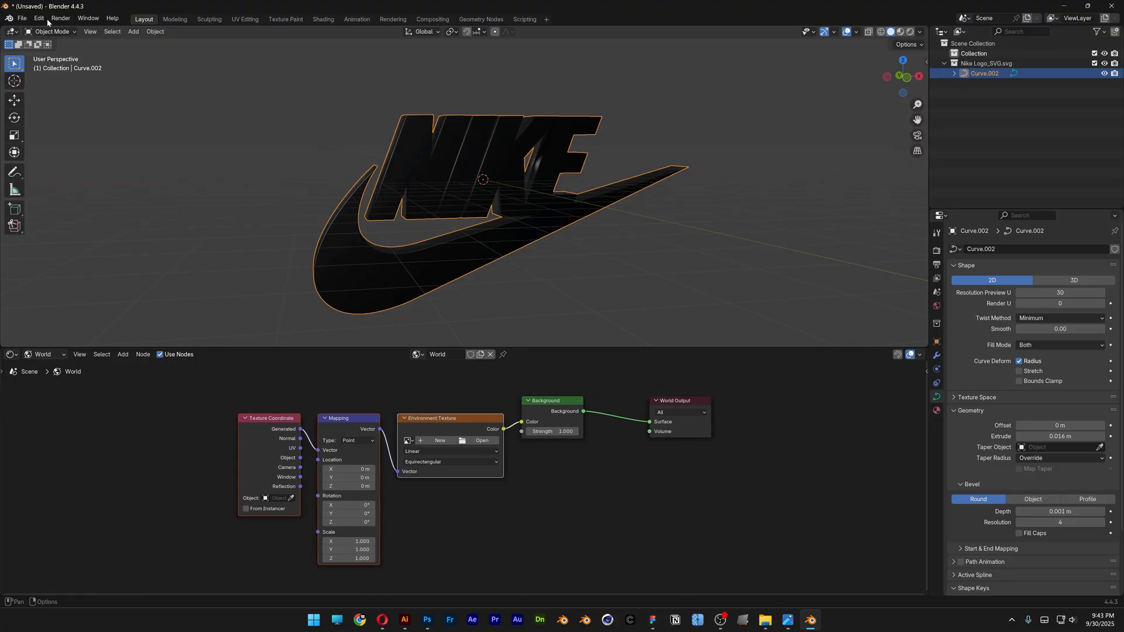
# In Preferences > Add-ons, search 'node w' and confirm Node Wrangler is enabled.
pyautogui.click(38, 17)
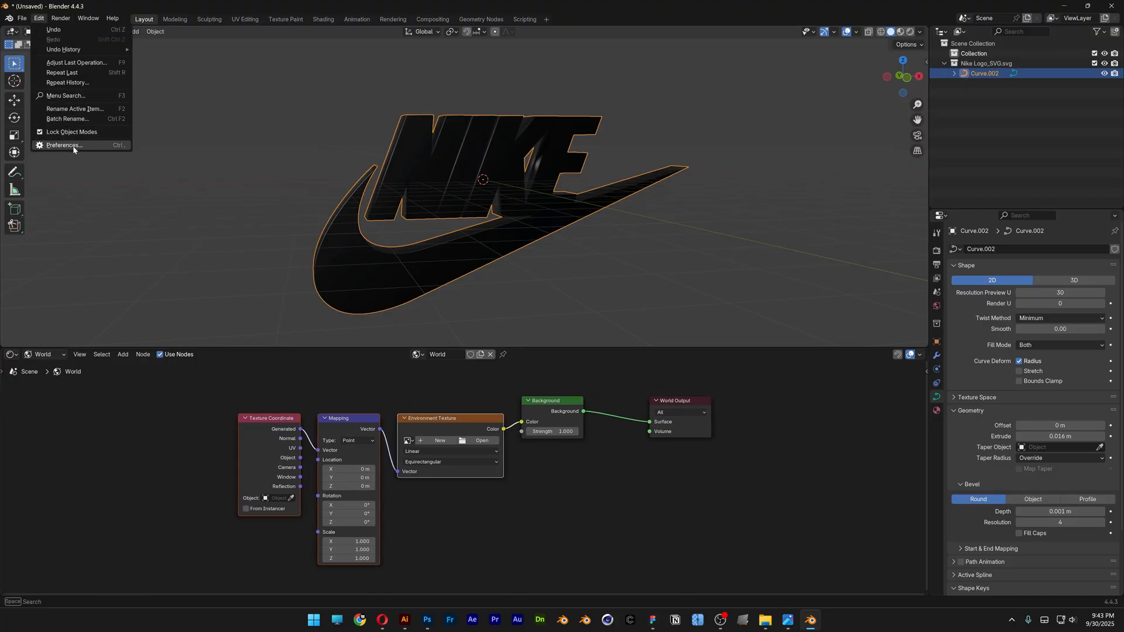
pyautogui.click(63, 145)
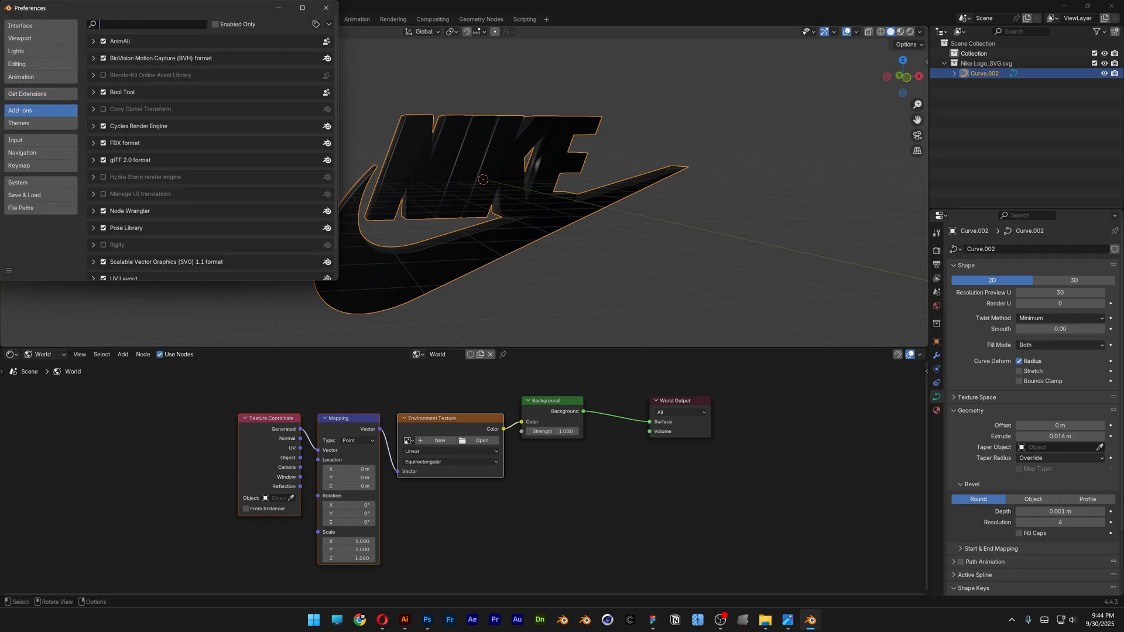
pyautogui.write('node w')
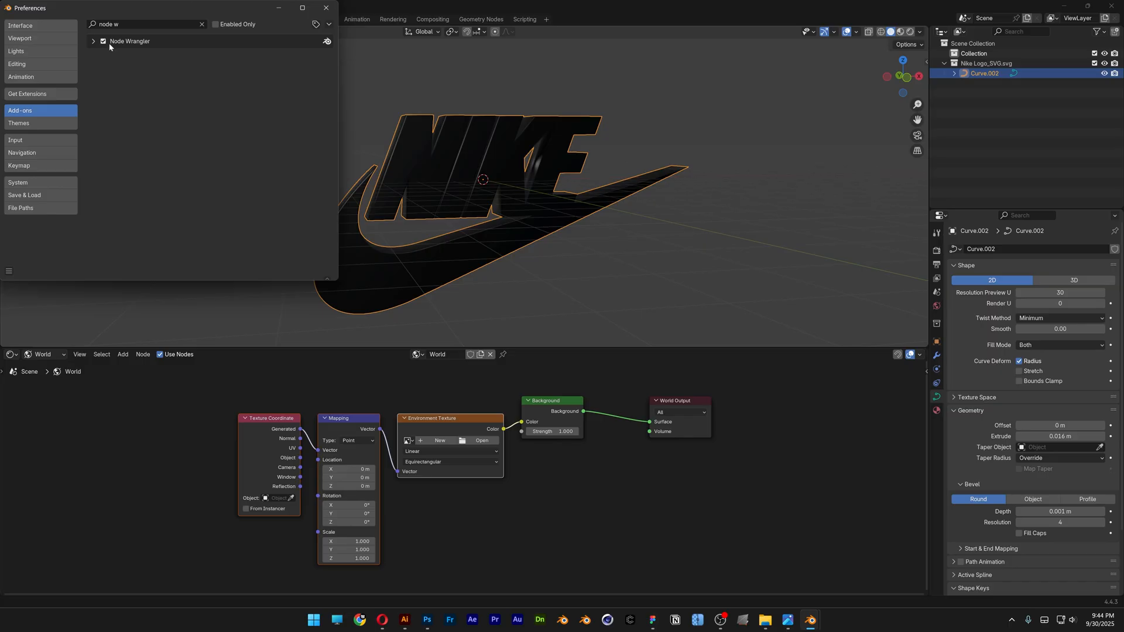
pyautogui.click(324, 8)
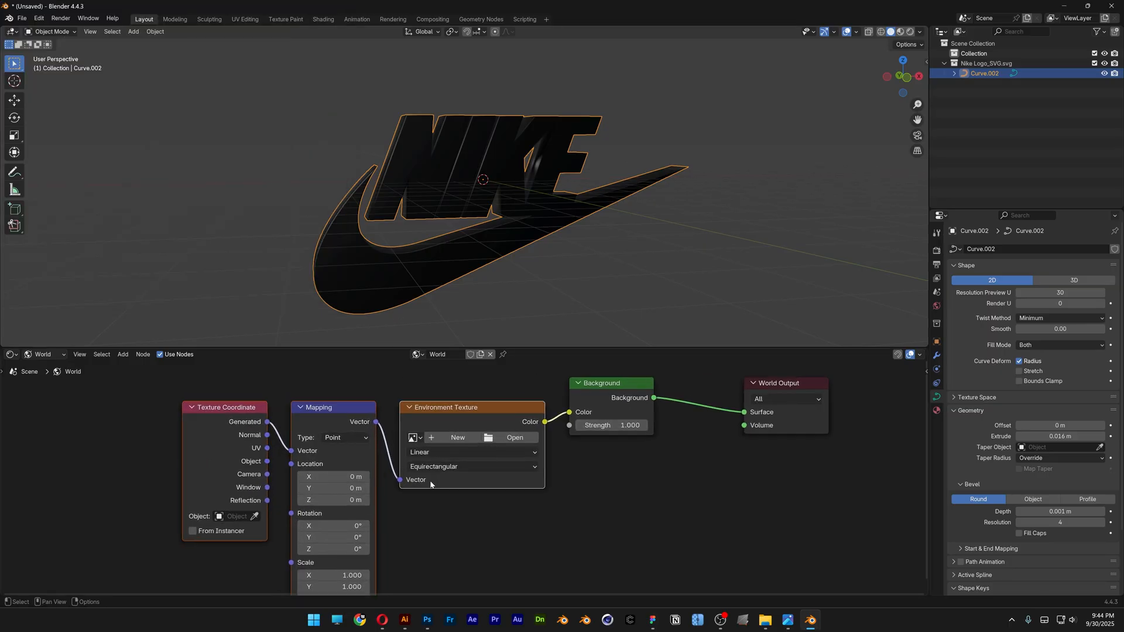
pyautogui.moveTo(516, 448)
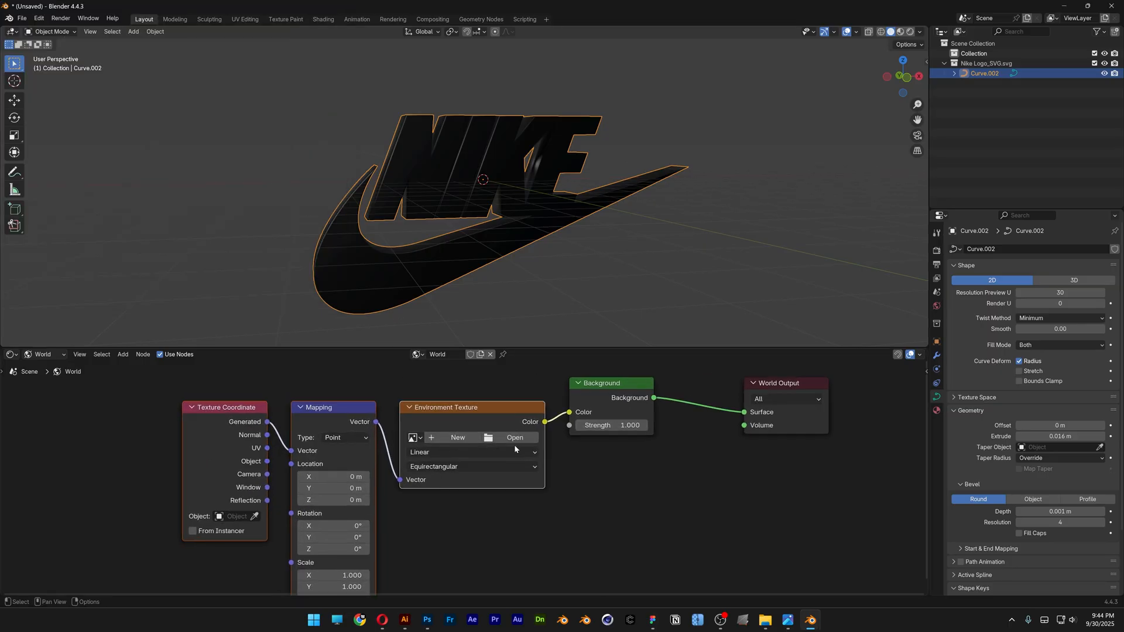
# Load studio_small_09_4k.exr into the environment texture, preview rendered, then swap to another HDRI.
pyautogui.click(515, 437)
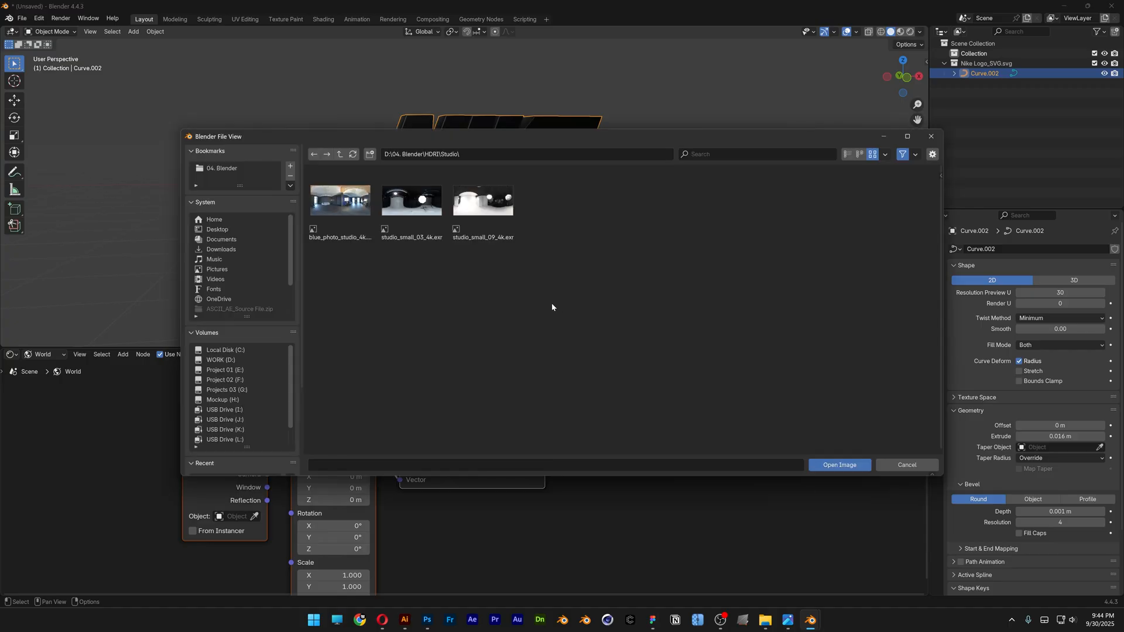
pyautogui.click(482, 200)
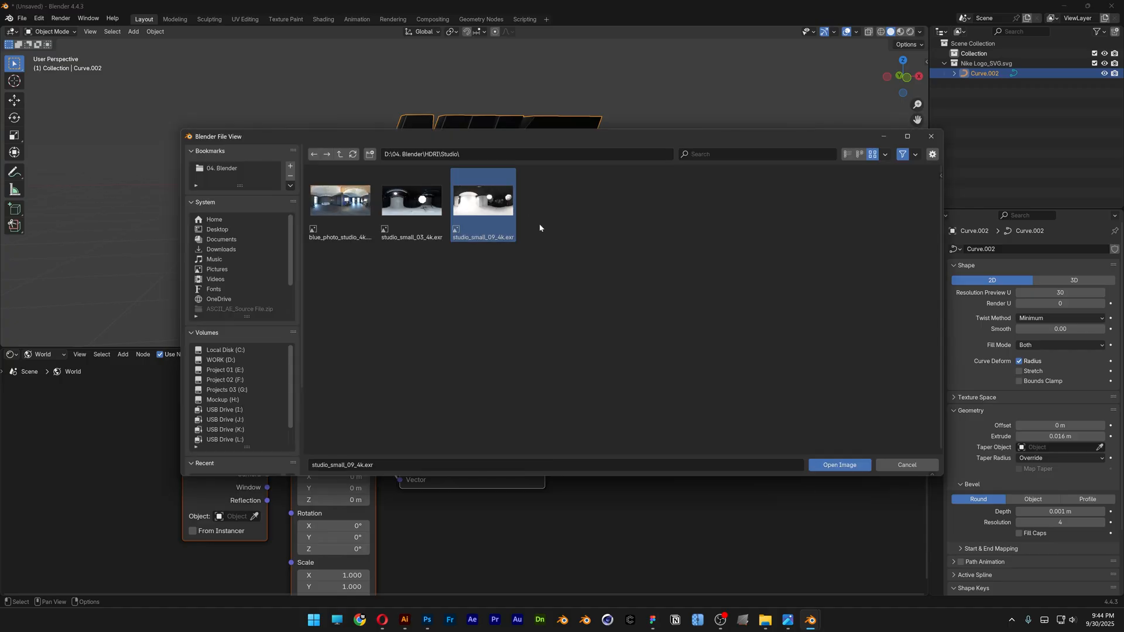
pyautogui.click(837, 465)
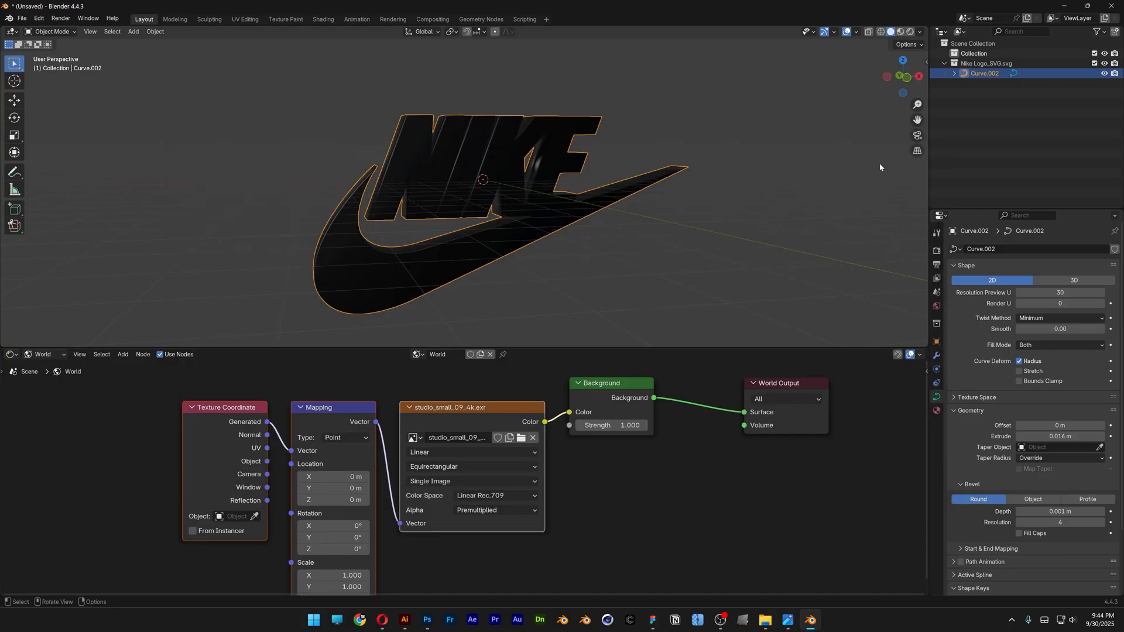
pyautogui.click(909, 31)
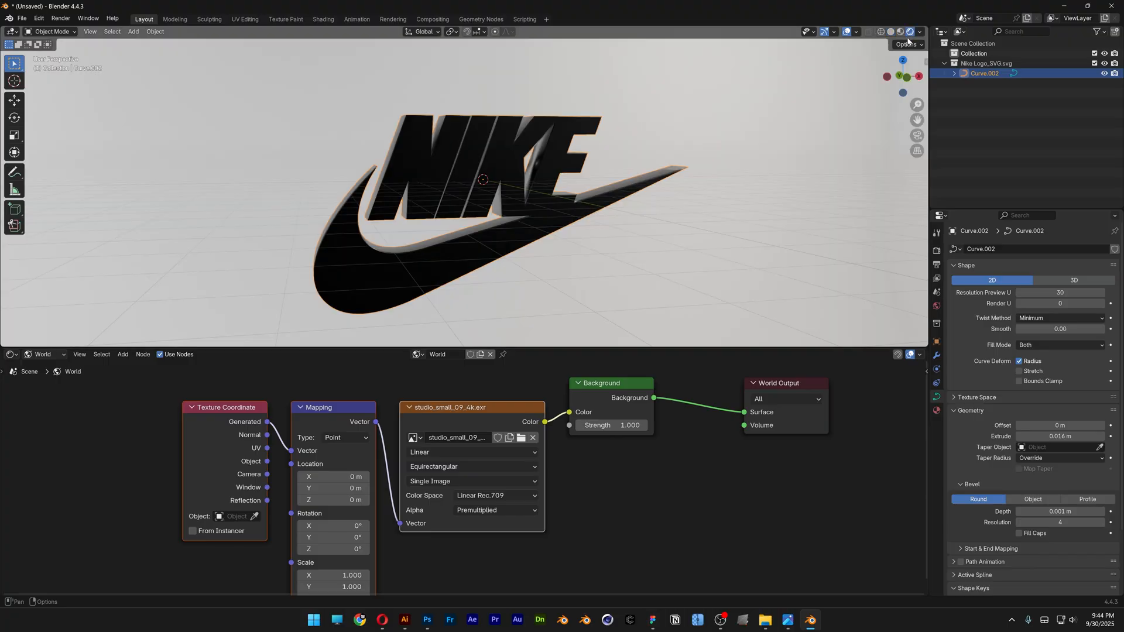
pyautogui.click(936, 249)
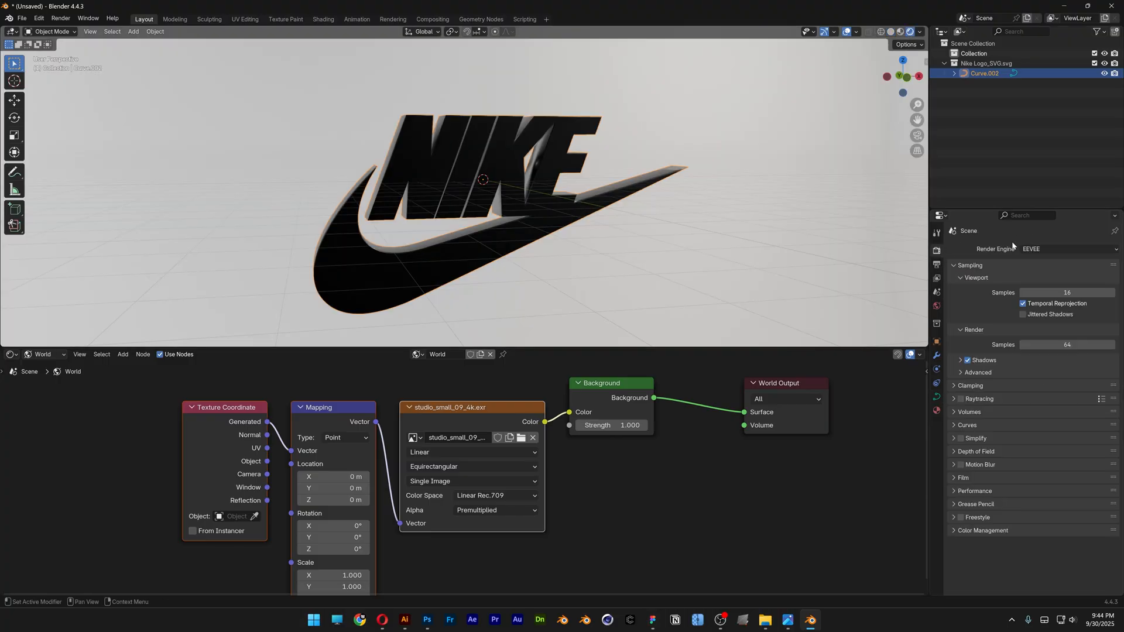
pyautogui.click(456, 437)
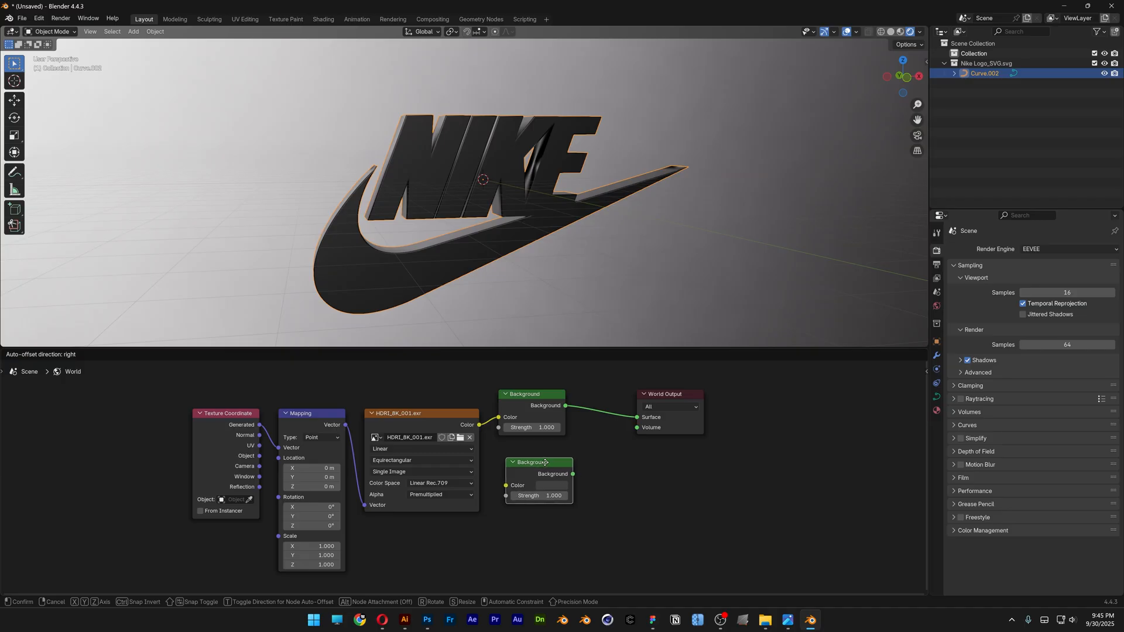
# Add a second Background, Mix Shader and Light Path node so the camera sees pink over the HDRI.
pyautogui.click(664, 425)
pyautogui.write('m')
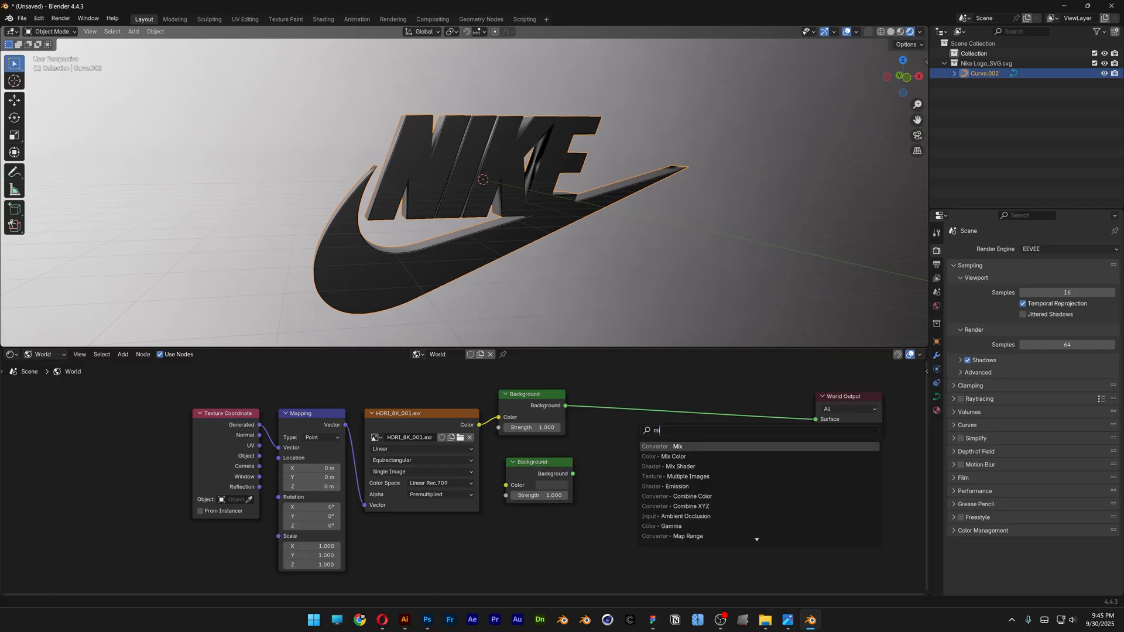
pyautogui.click(681, 467)
pyautogui.write('li')
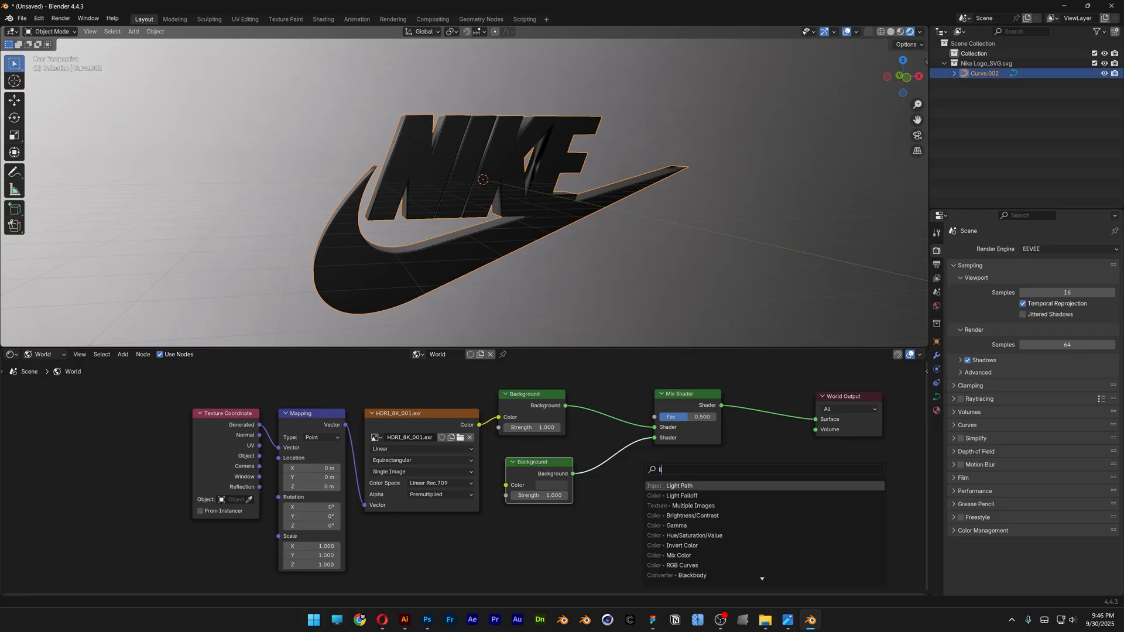
pyautogui.click(678, 487)
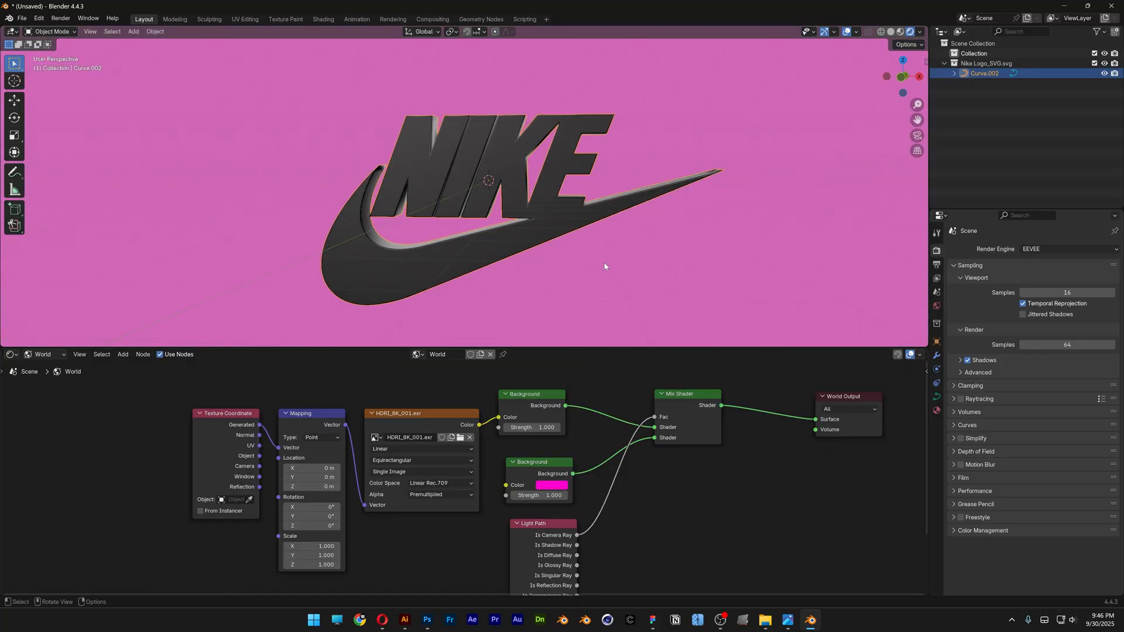
pyautogui.click(45, 354)
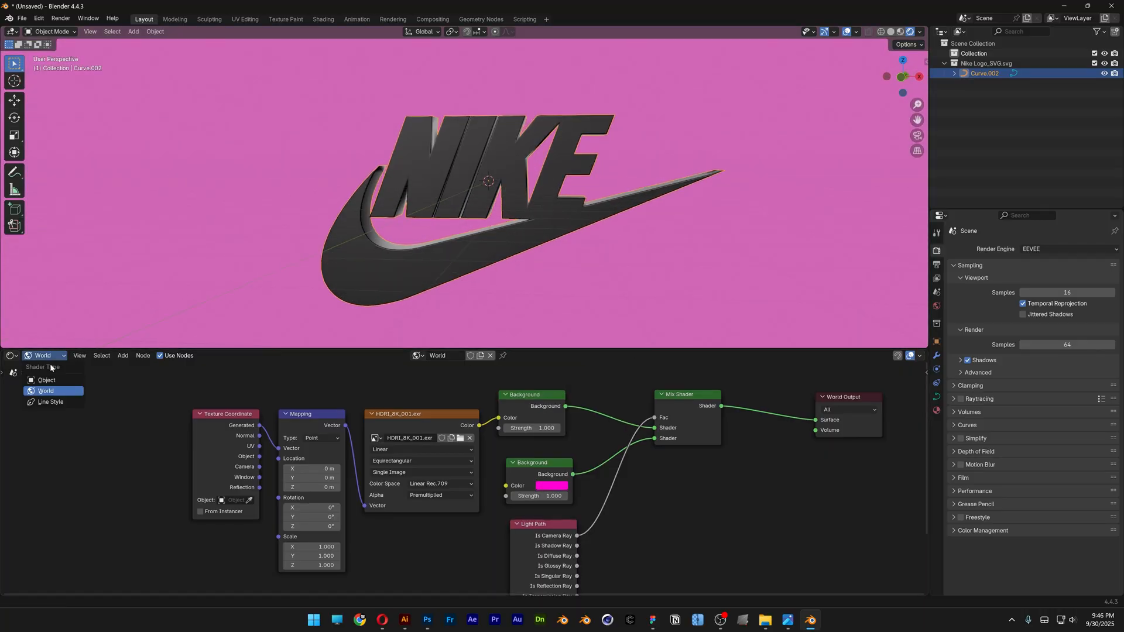
# Replace SVGMat with a new material running Diffuse BSDF through Shader to RGB and a Color Ramp.
pyautogui.click(45, 379)
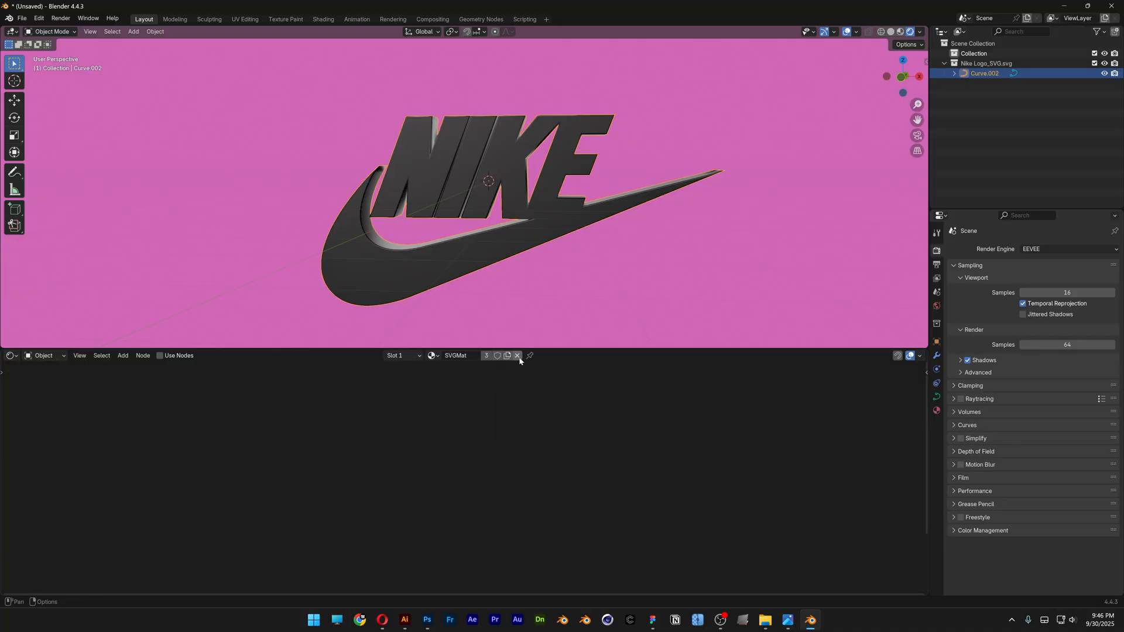
pyautogui.click(516, 356)
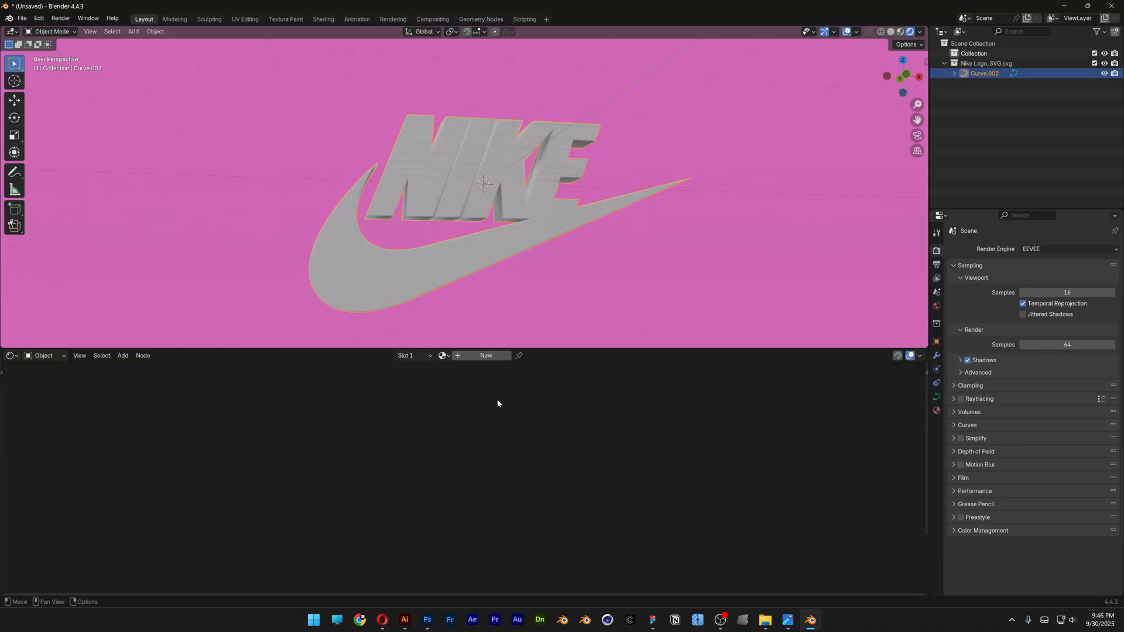
pyautogui.click(485, 356)
pyautogui.write('shader to')
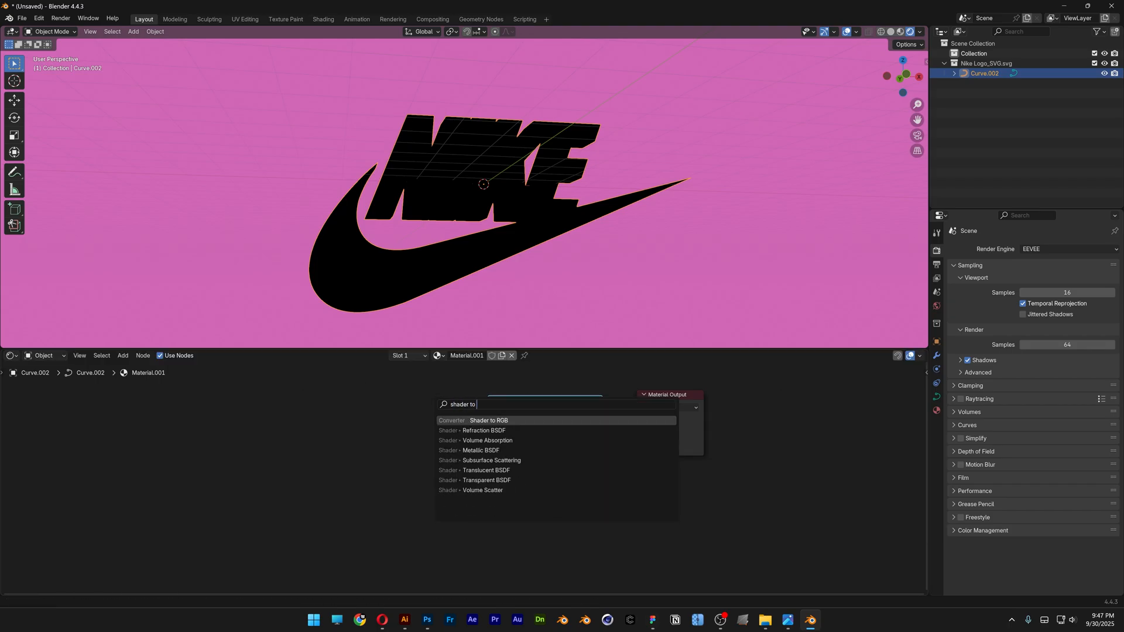
pyautogui.click(489, 420)
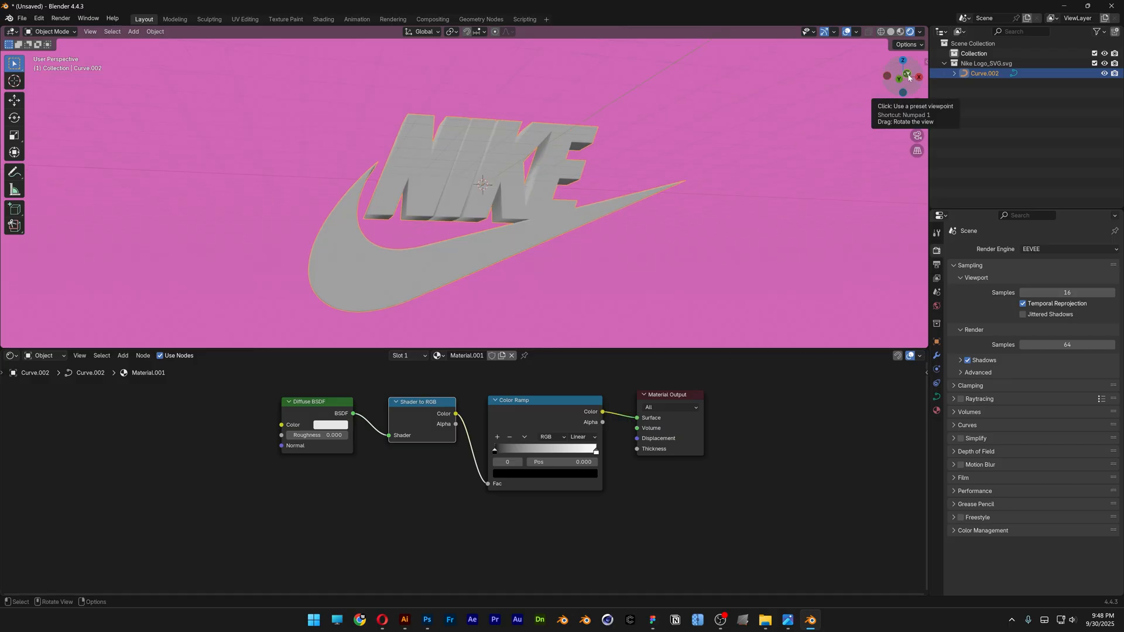
# View the logo from the front and set its Rotation X to 69°.
pyautogui.click(902, 76)
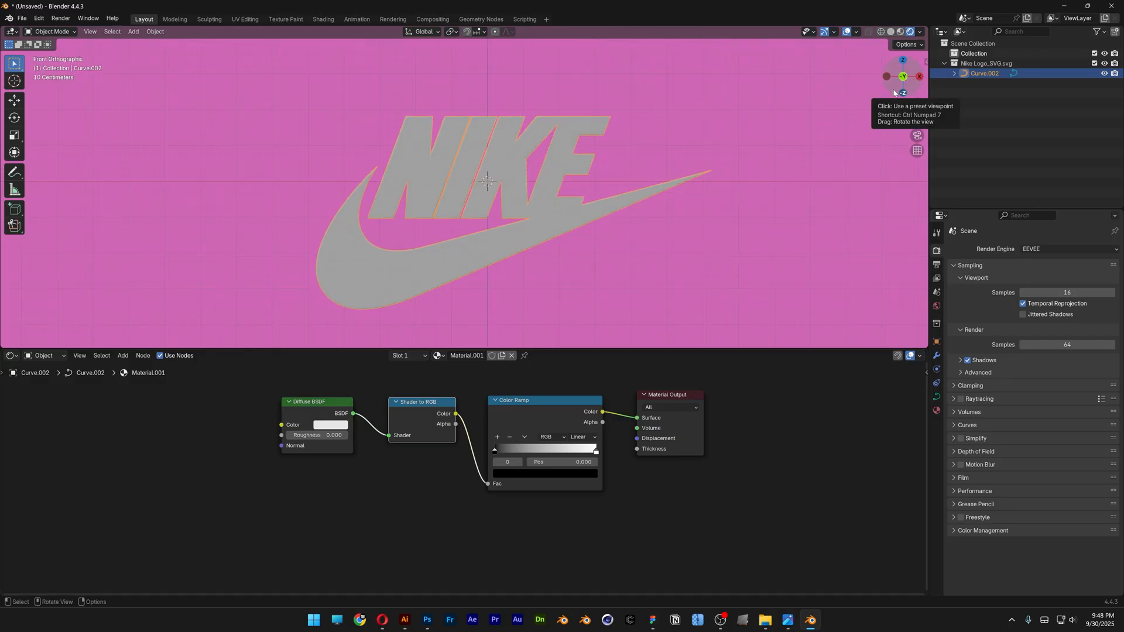
pyautogui.click(936, 341)
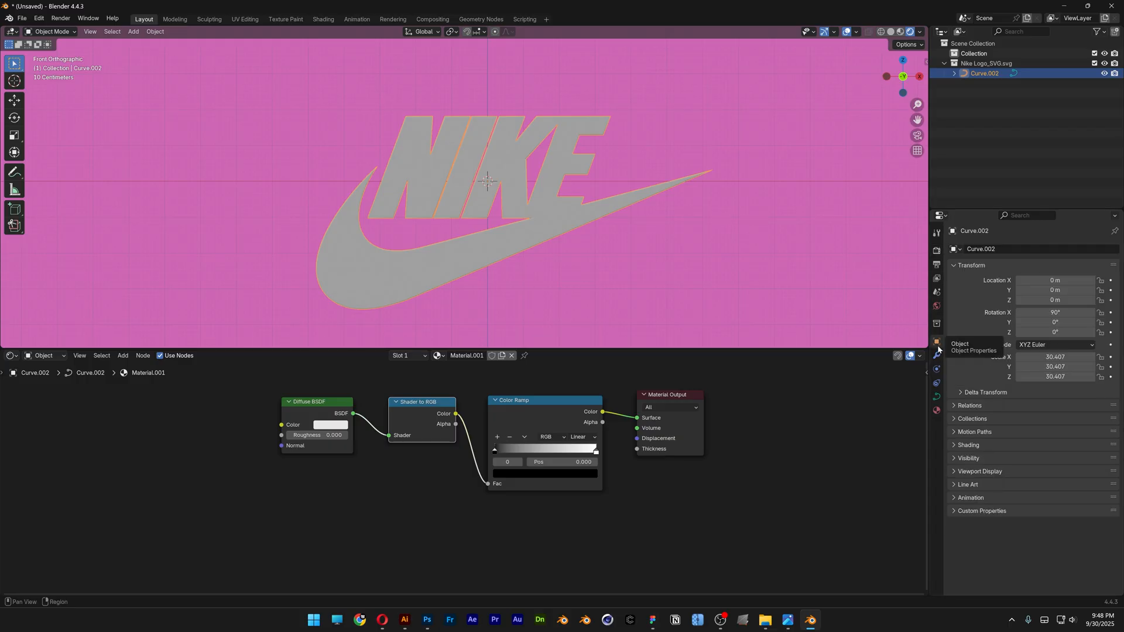
pyautogui.click(1054, 312)
pyautogui.write('69')
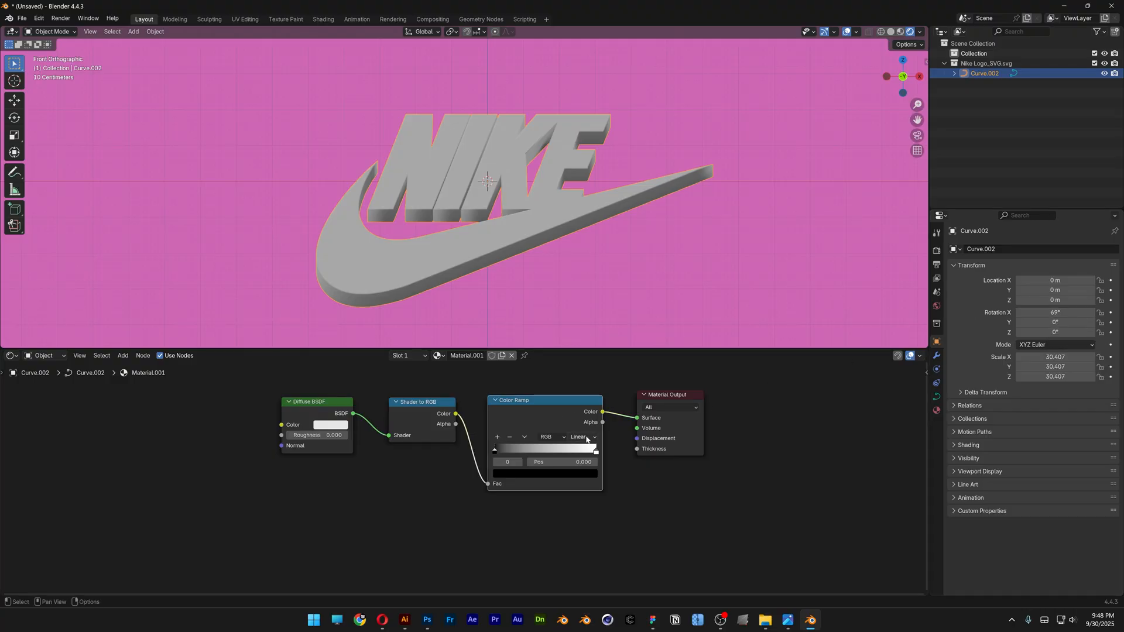
# Set the Color Ramp to Constant interpolation and move its stops for hard-edged faces.
pyautogui.click(582, 437)
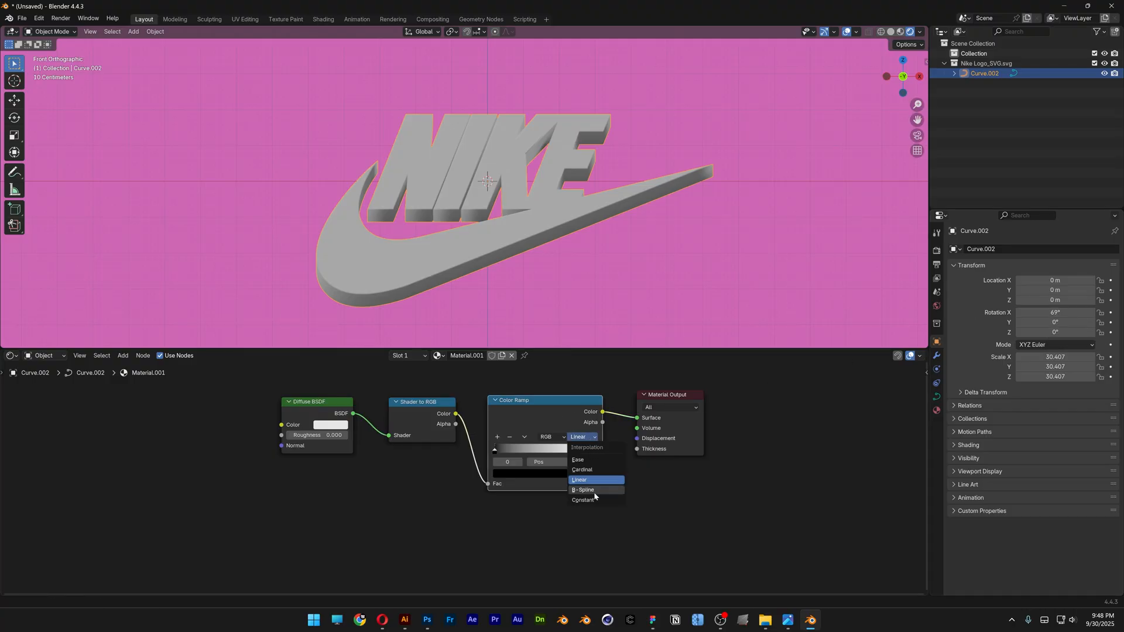
pyautogui.click(583, 500)
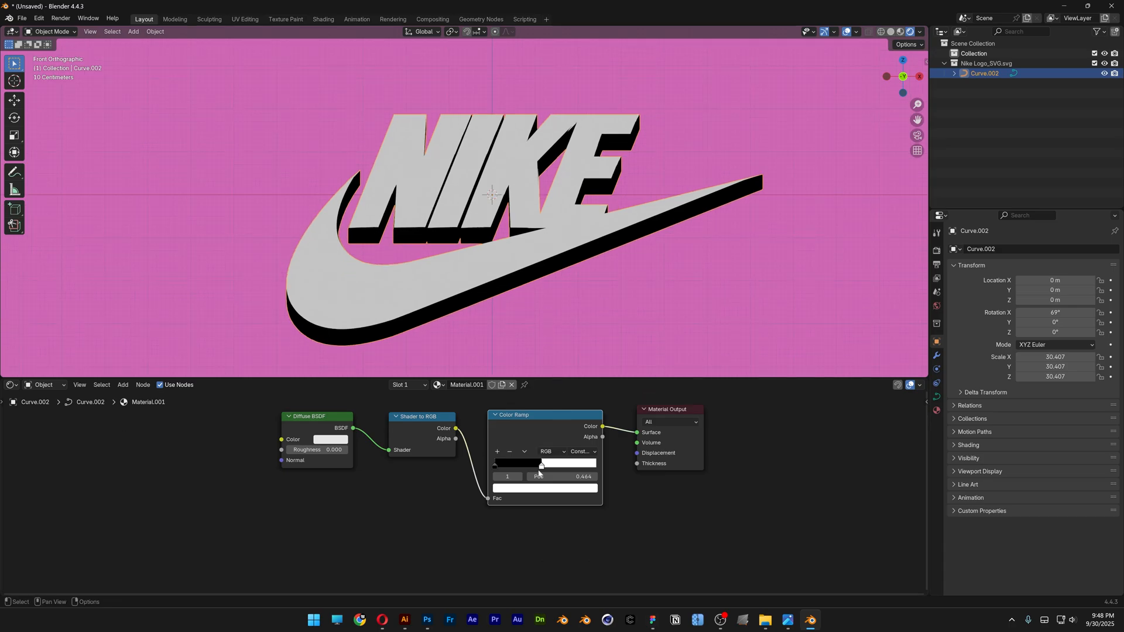
pyautogui.click(544, 489)
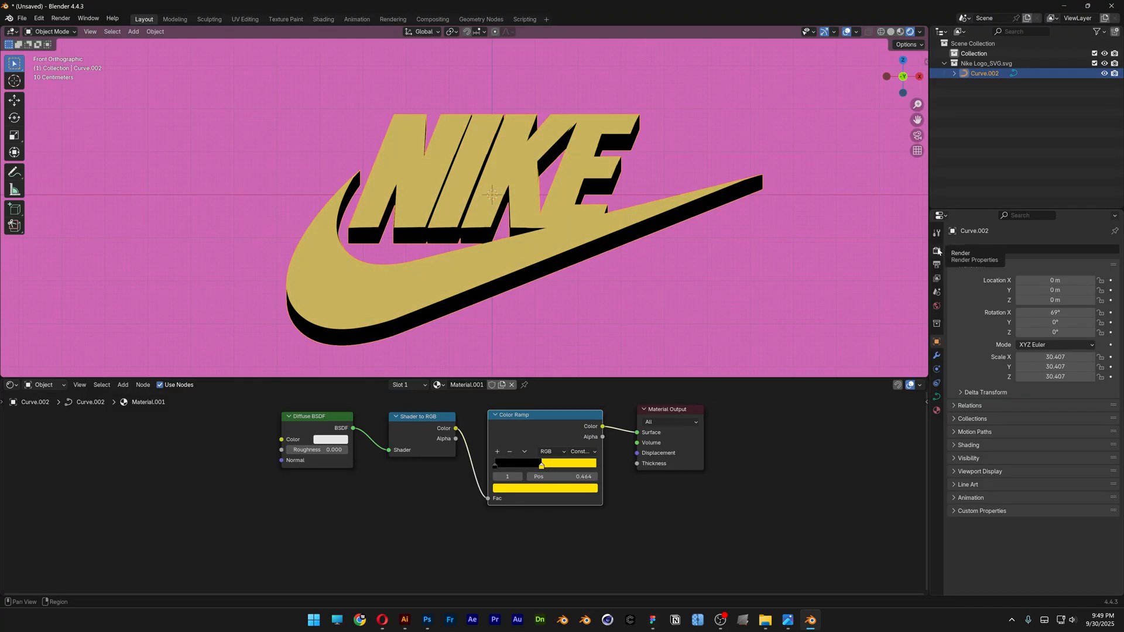
# In Render Properties > Color Management, choose a view transform other than AgX.
pyautogui.click(936, 251)
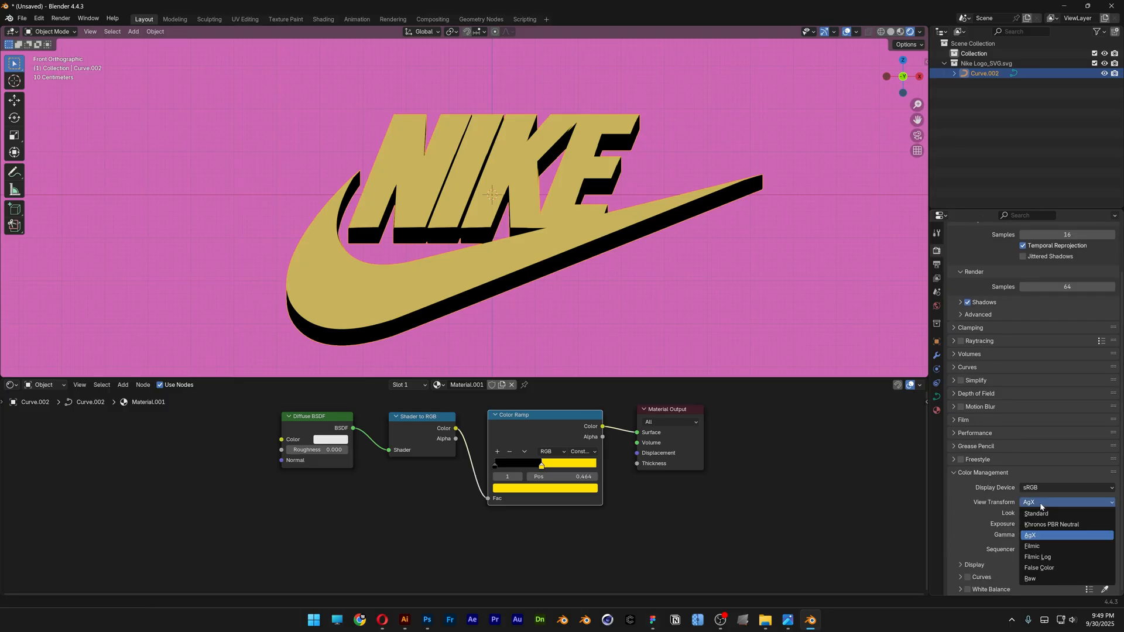
pyautogui.moveTo(1051, 524)
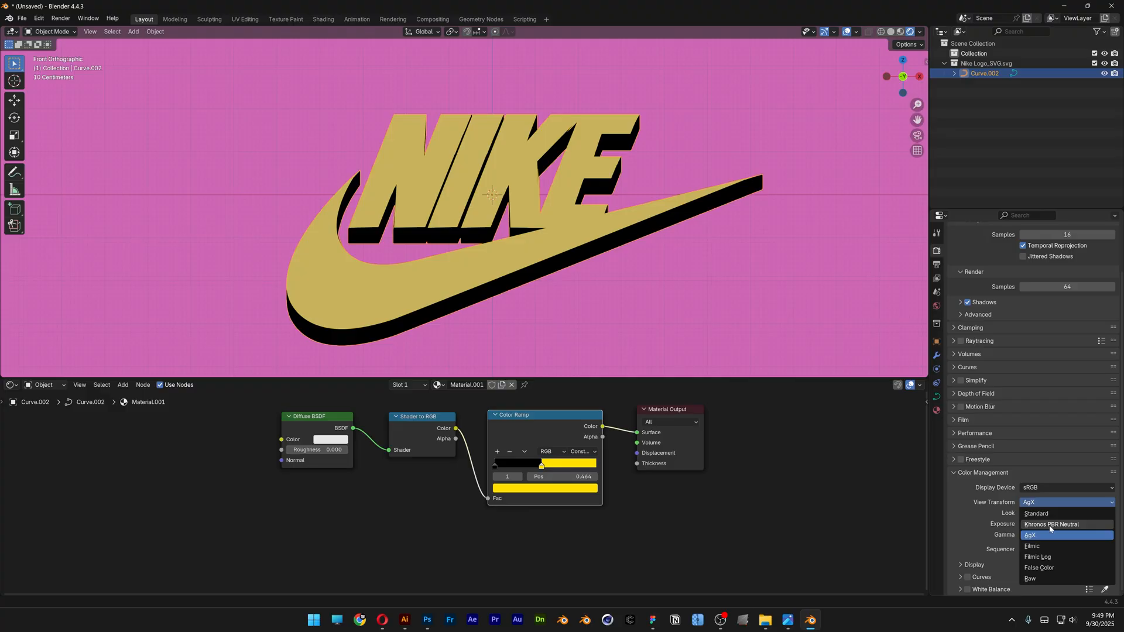
pyautogui.click(1050, 524)
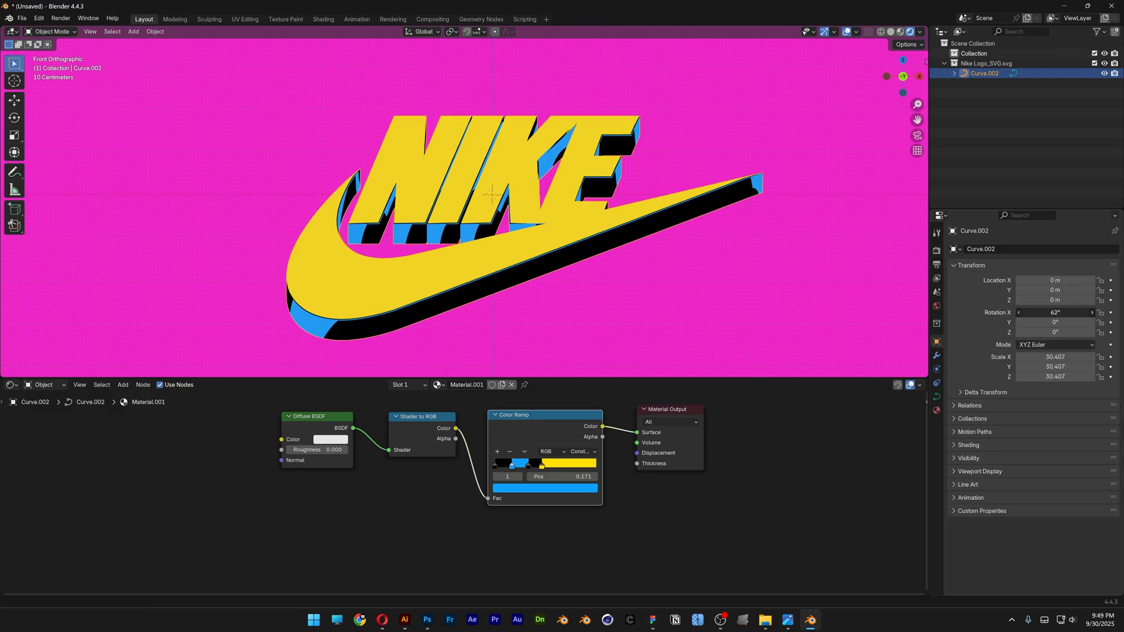
# Narrow the blue ramp band near 0.15 and show the World nodes in a second Shader Editor.
pyautogui.click(1090, 312)
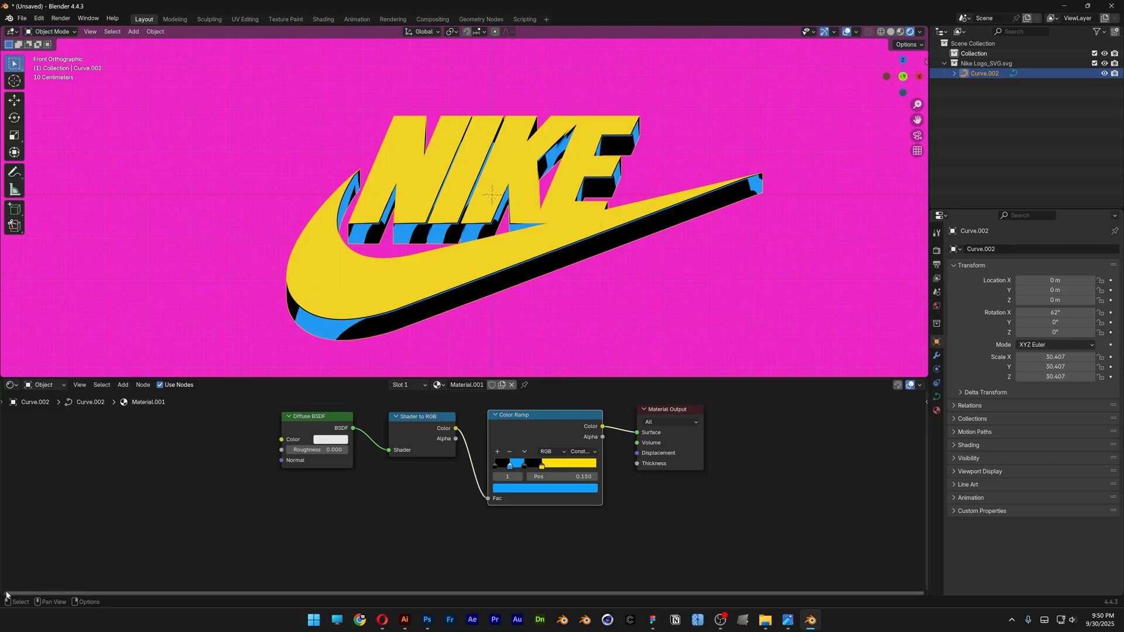
pyautogui.click(40, 386)
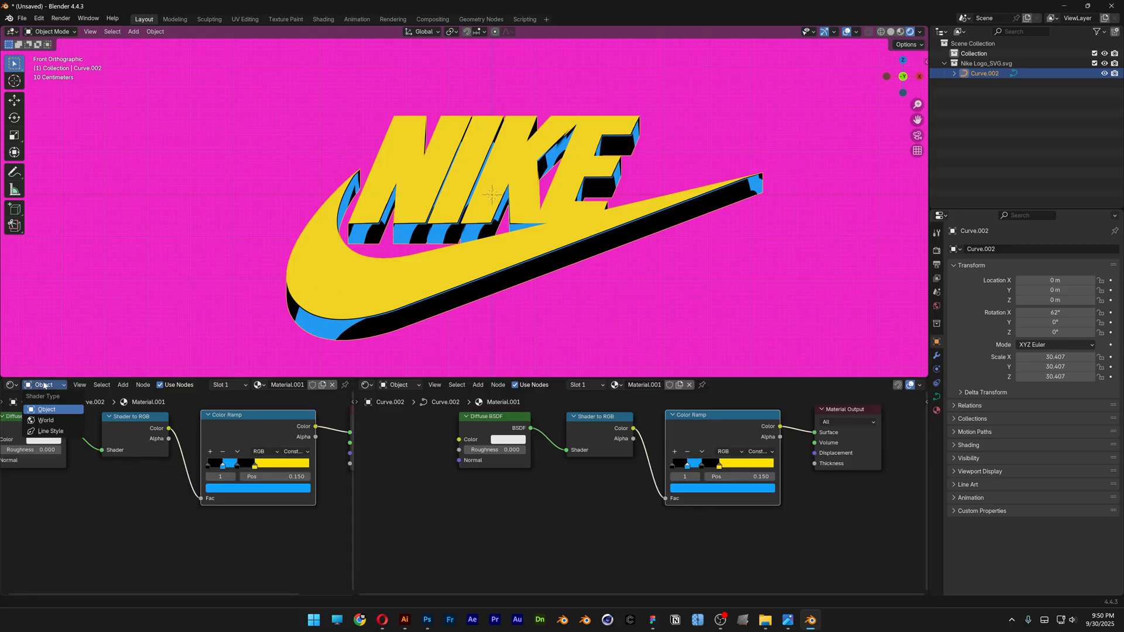
pyautogui.click(45, 421)
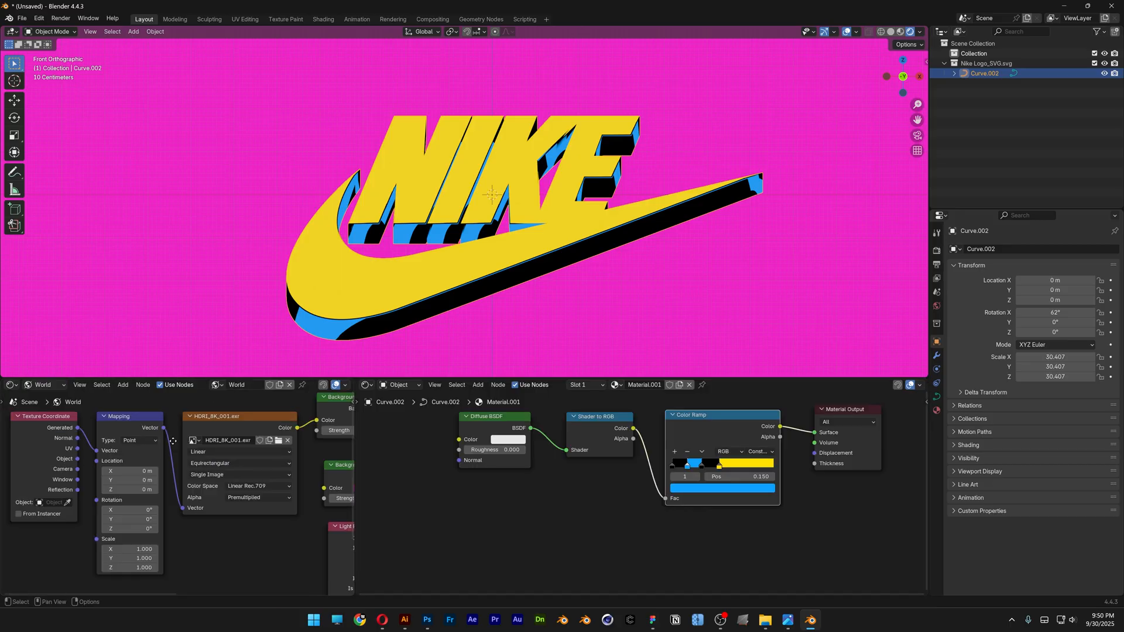